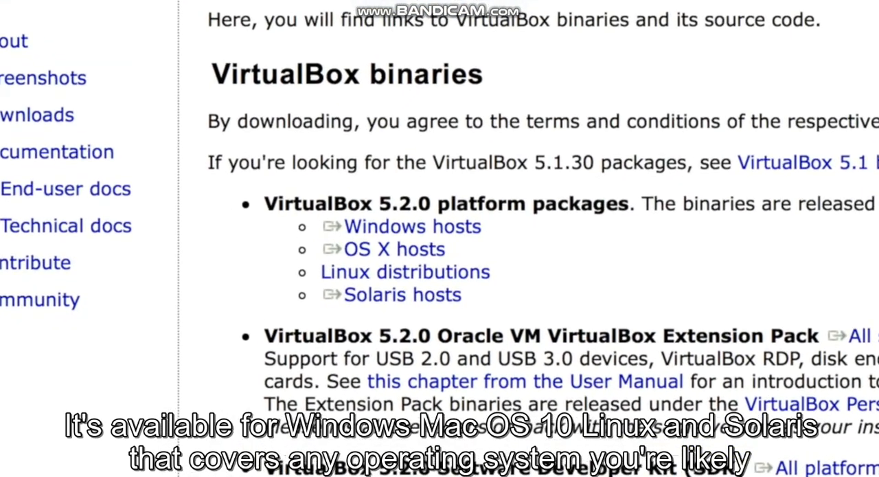
Start downloading the VirtualBox OS X hosts package from the download page in Safari
{"action": "scroll", "scroll_direction": "down", "scroll_amount": 3}
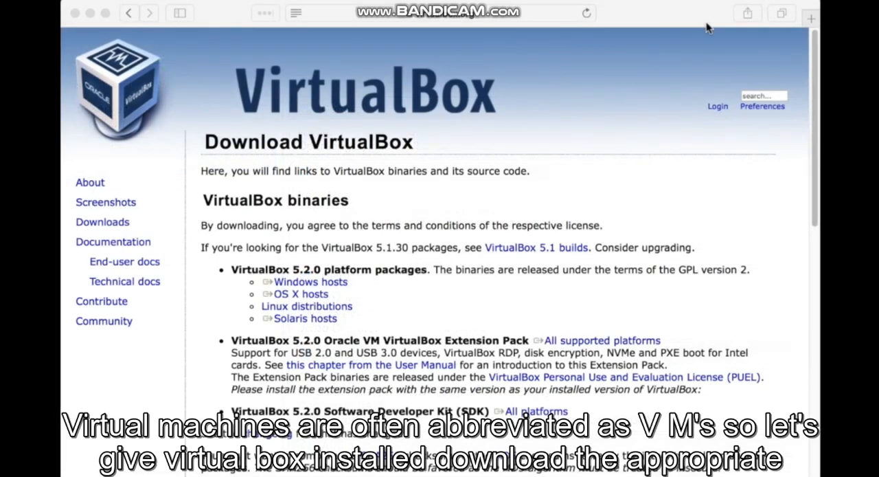
{"action": "left_click", "coordinate": [440, 12]}
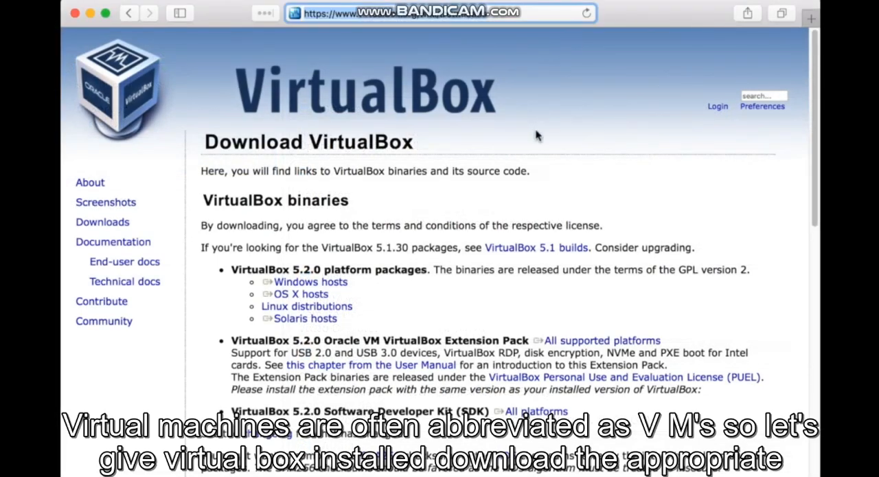
{"action": "mouse_move", "coordinate": [507, 252]}
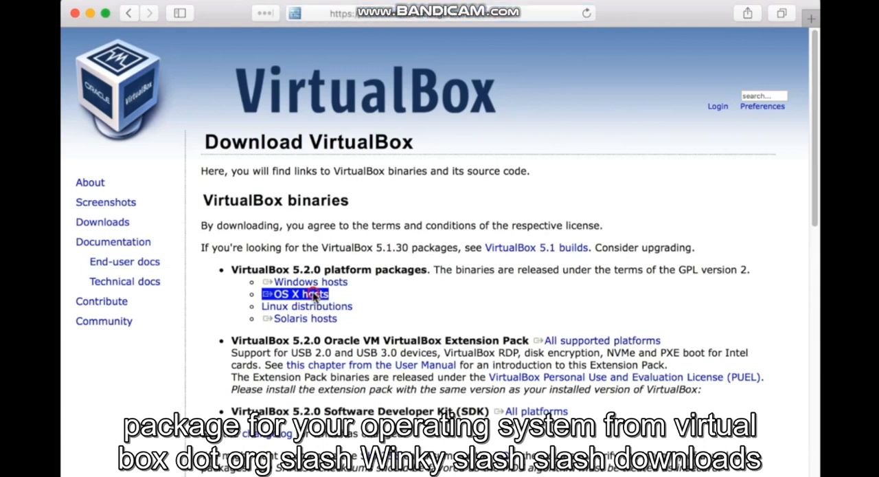
{"action": "left_click", "coordinate": [300, 293]}
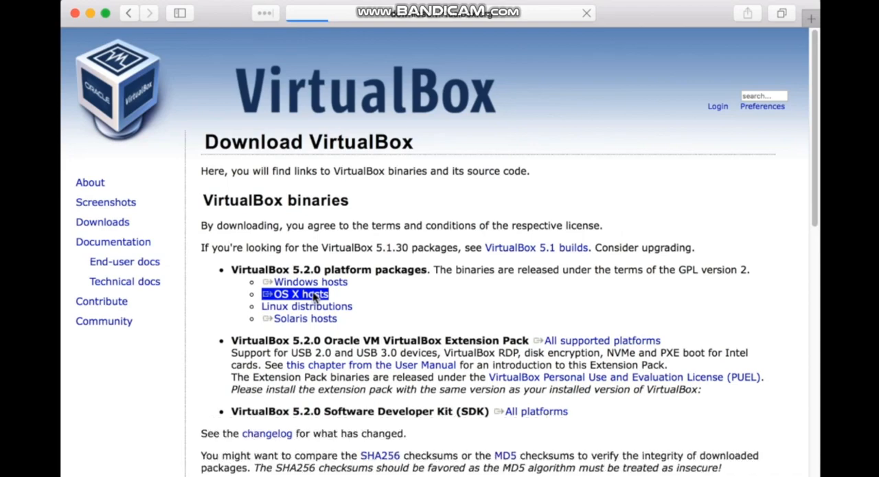
{"action": "left_click", "coordinate": [300, 294]}
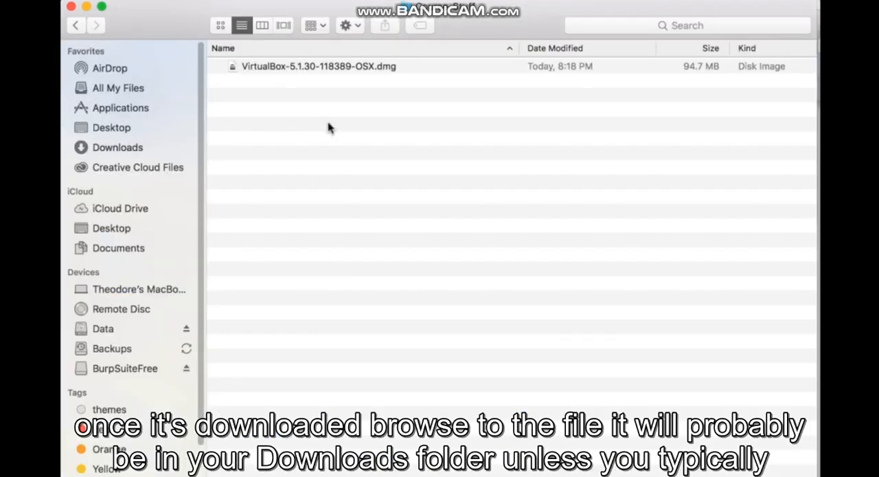
{"action": "mouse_move", "coordinate": [331, 130]}
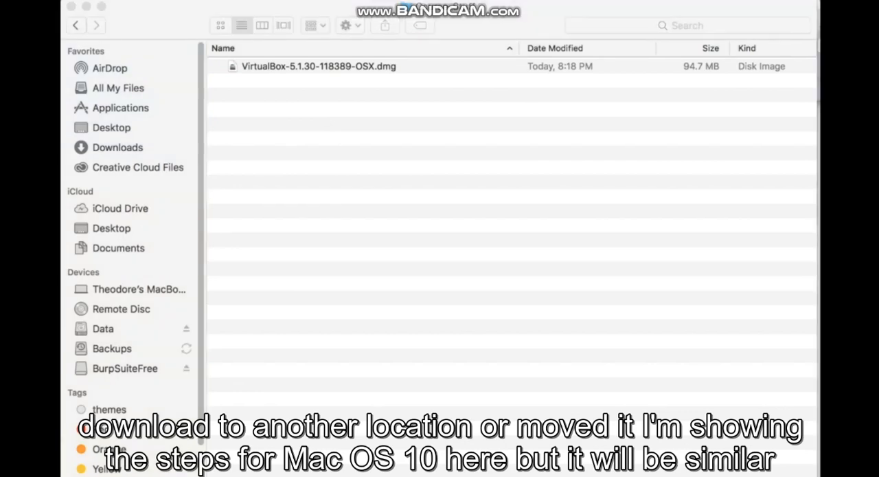
{"action": "mouse_move", "coordinate": [202, 33]}
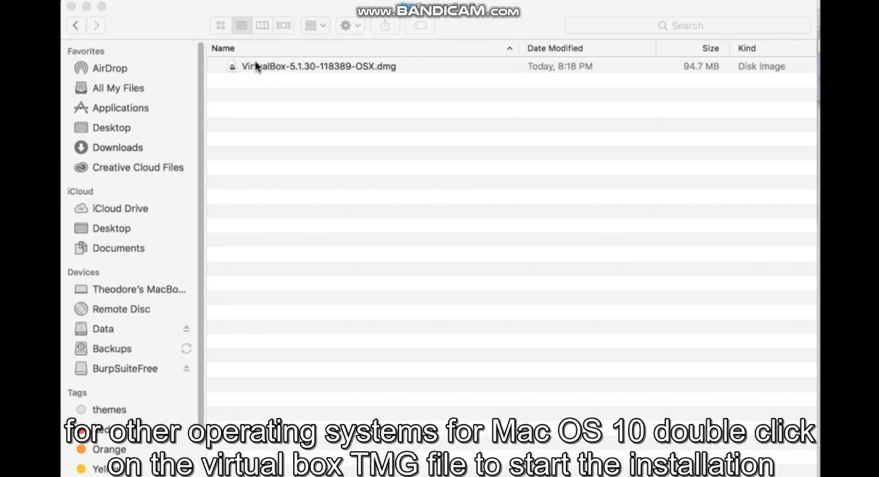
Mount the downloaded VirtualBox-5.1.30-118389-OSX.dmg disk image from Downloads
{"action": "double_click", "coordinate": [255, 65]}
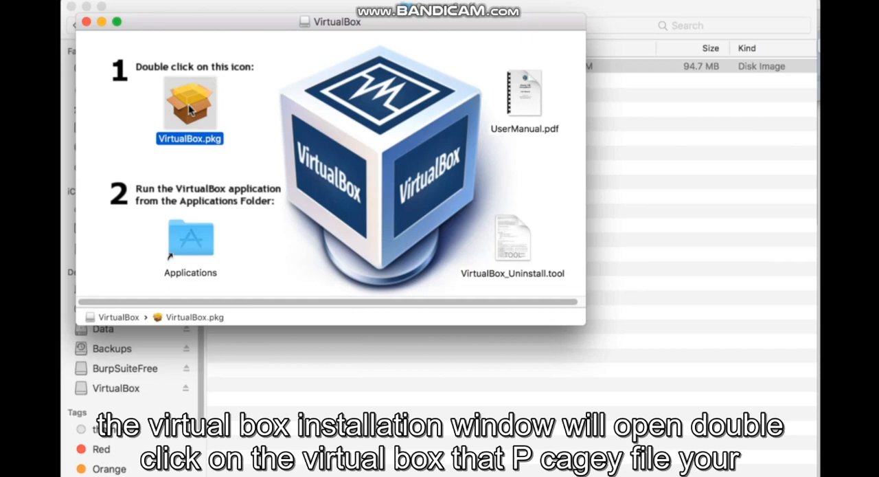
Launch the VirtualBox.pkg installer from the mounted disk image
{"action": "double_click", "coordinate": [190, 103]}
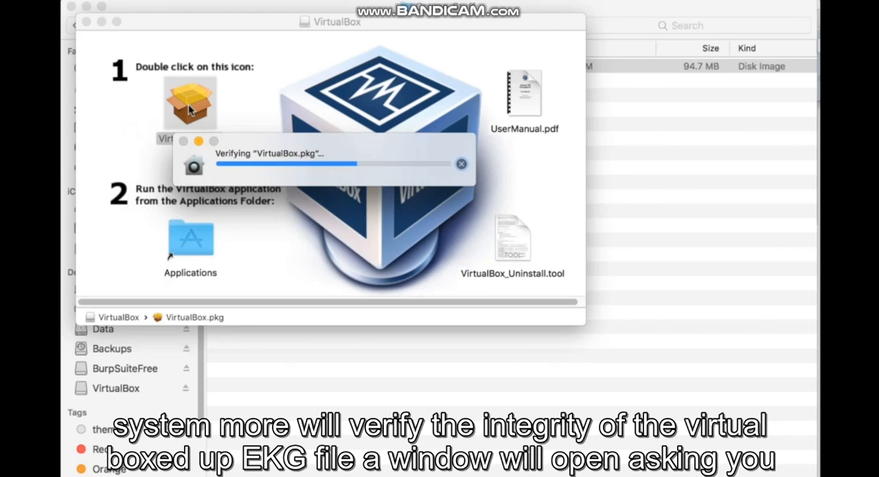
{"action": "double_click", "coordinate": [190, 103]}
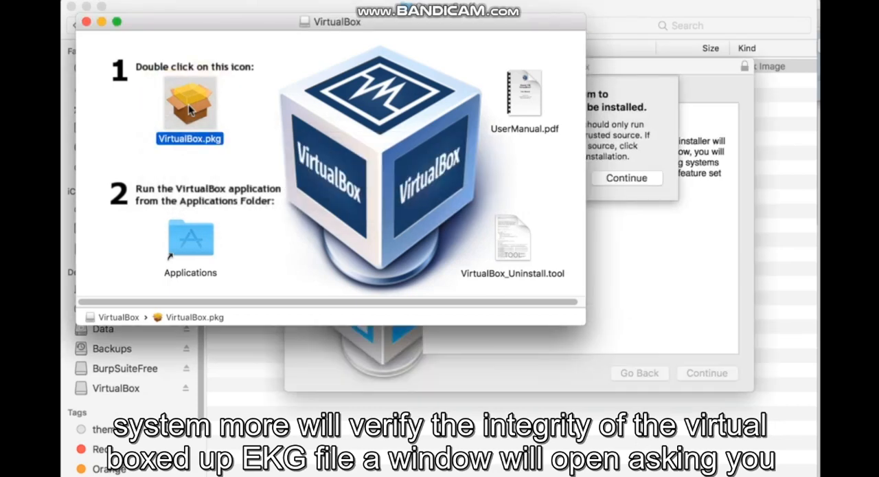
{"action": "mouse_move", "coordinate": [216, 31]}
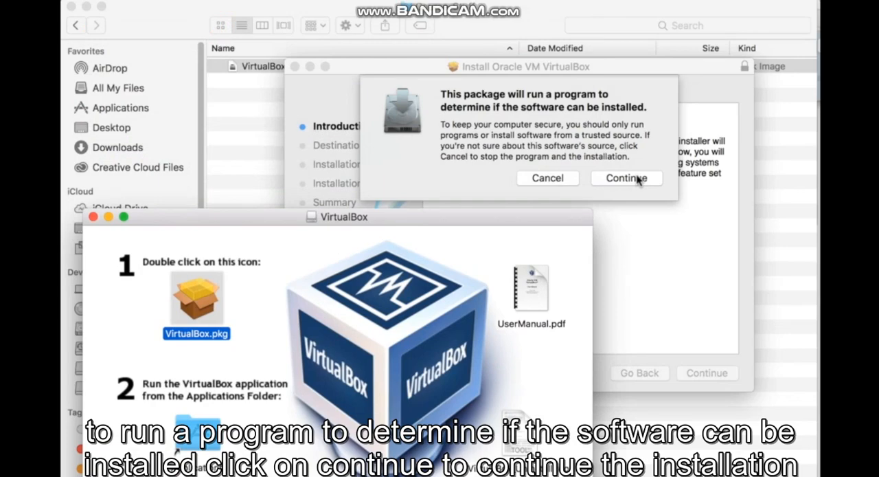
Run the standard installation of Oracle VM VirtualBox 5.1.30, authorize it, and close the installer
{"action": "left_click", "coordinate": [625, 178]}
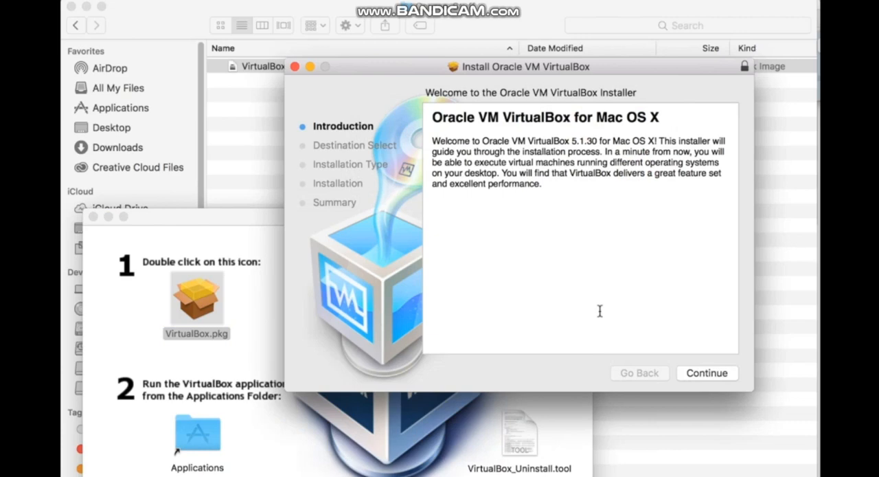
{"action": "left_click", "coordinate": [707, 373]}
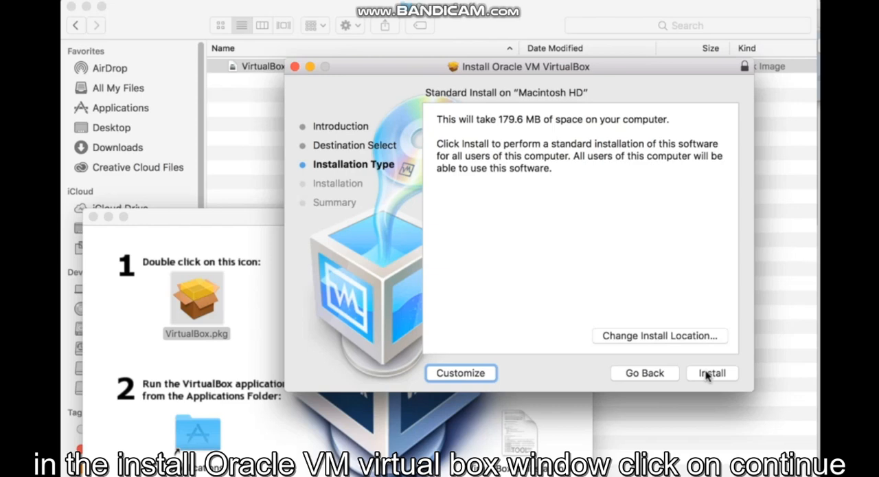
{"action": "left_click", "coordinate": [712, 372]}
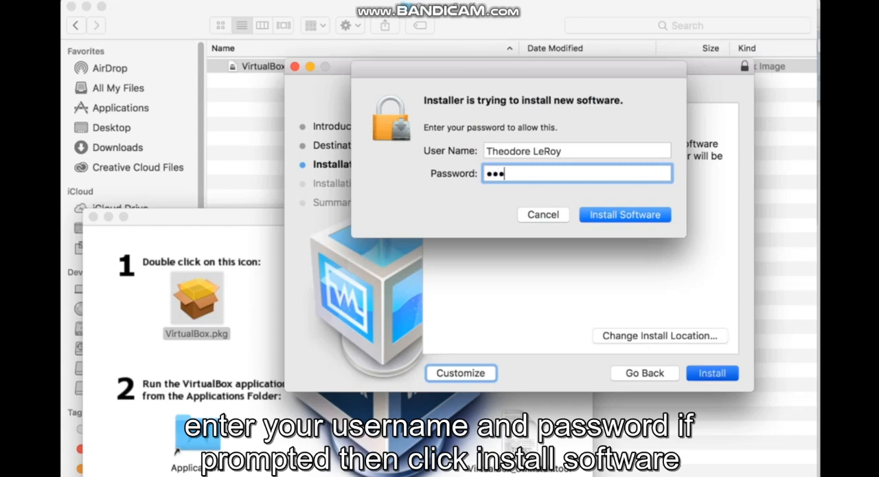
{"action": "left_click", "coordinate": [624, 214]}
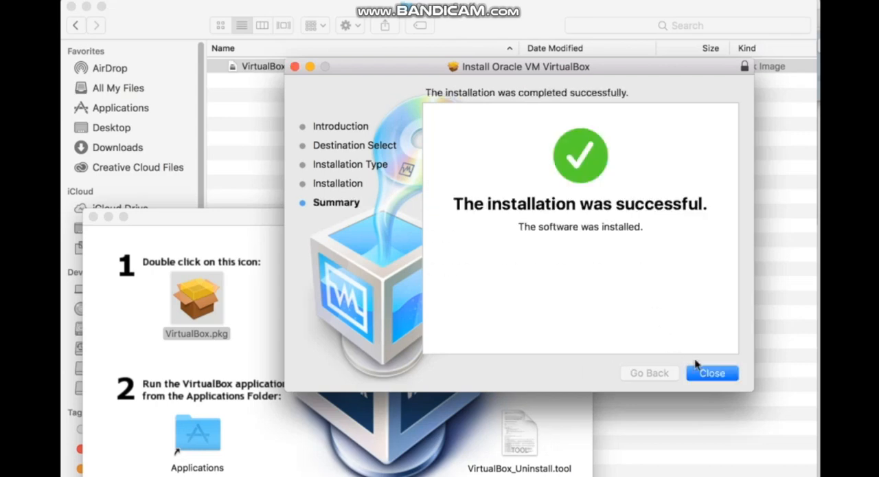
{"action": "left_click", "coordinate": [711, 373]}
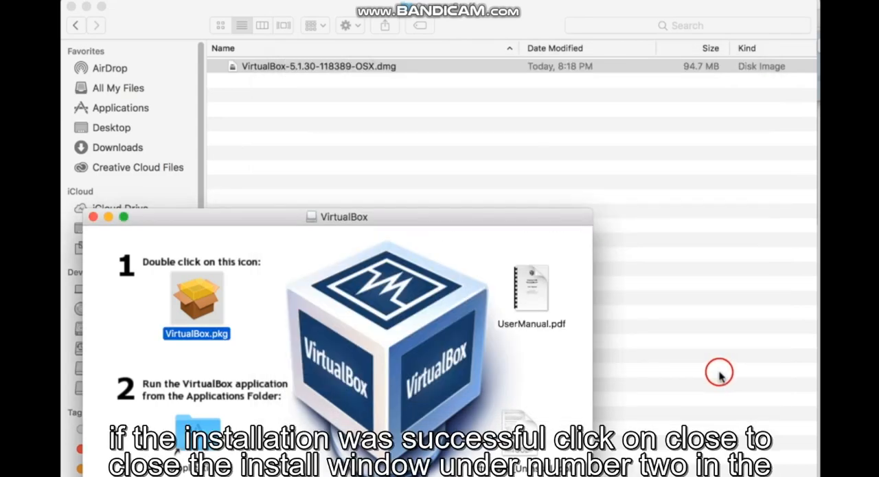
Locate and select VirtualBox.app in the Applications folder
{"action": "left_click_drag", "start_coordinate": [344, 216], "coordinate": [367, 177]}
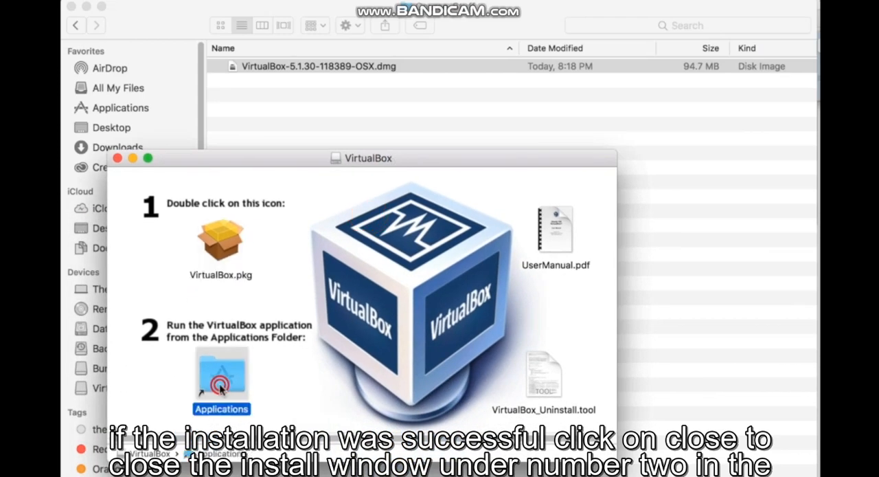
{"action": "double_click", "coordinate": [221, 371]}
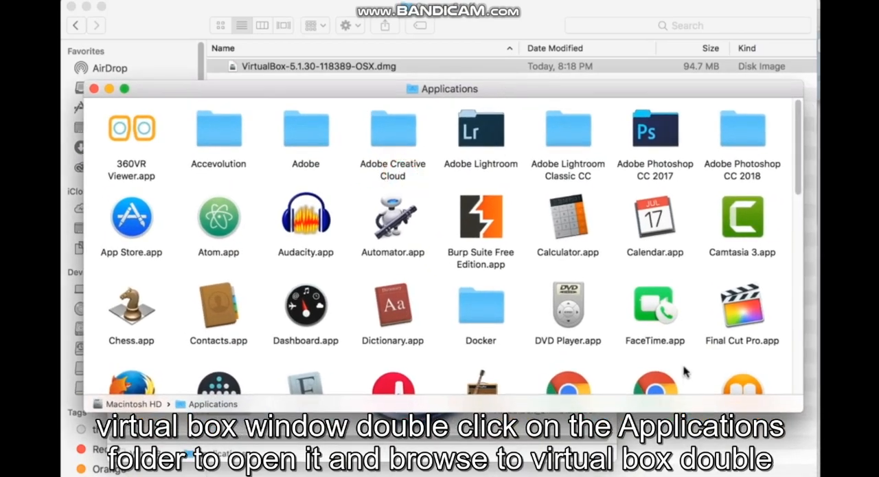
{"action": "scroll", "scroll_direction": "down", "scroll_amount": 3}
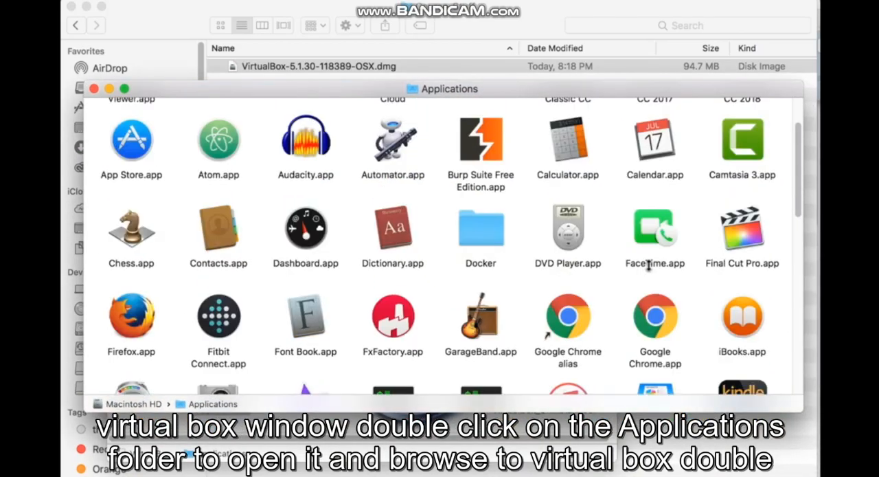
{"action": "scroll", "scroll_direction": "down", "scroll_amount": 3}
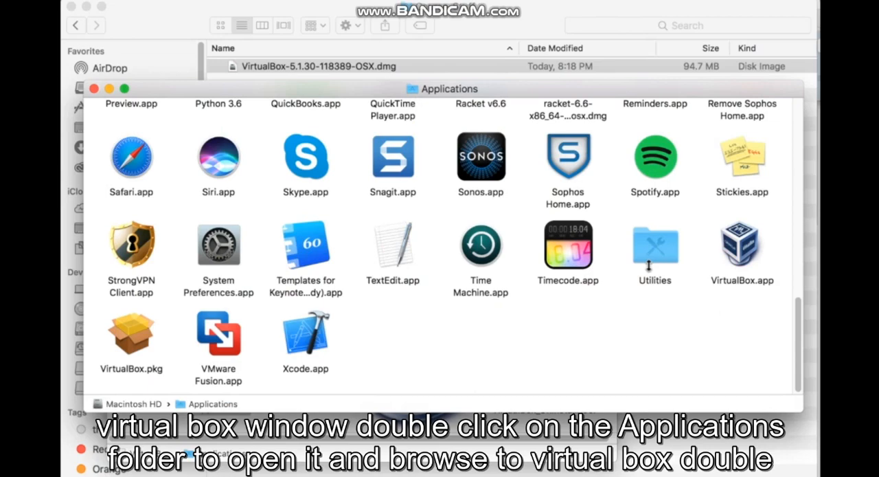
{"action": "left_click", "coordinate": [742, 247]}
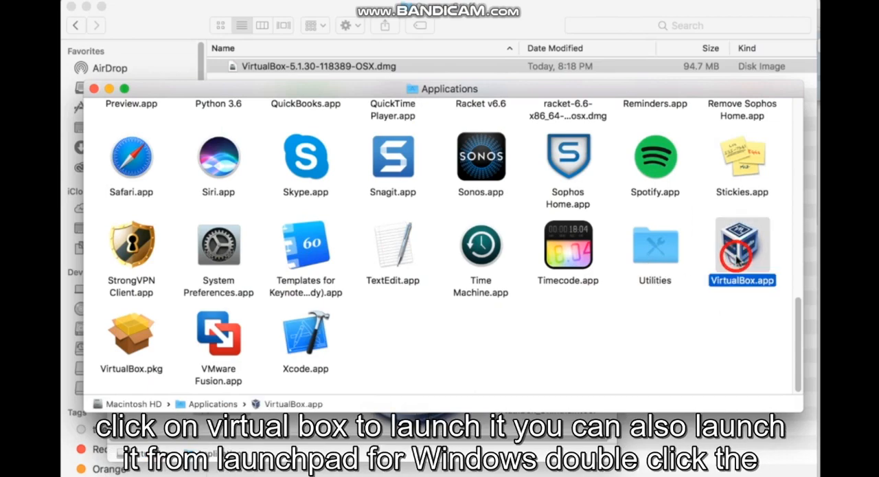
Launch VirtualBox and show its About window with version 5.1.30 r118389
{"action": "double_click", "coordinate": [742, 244]}
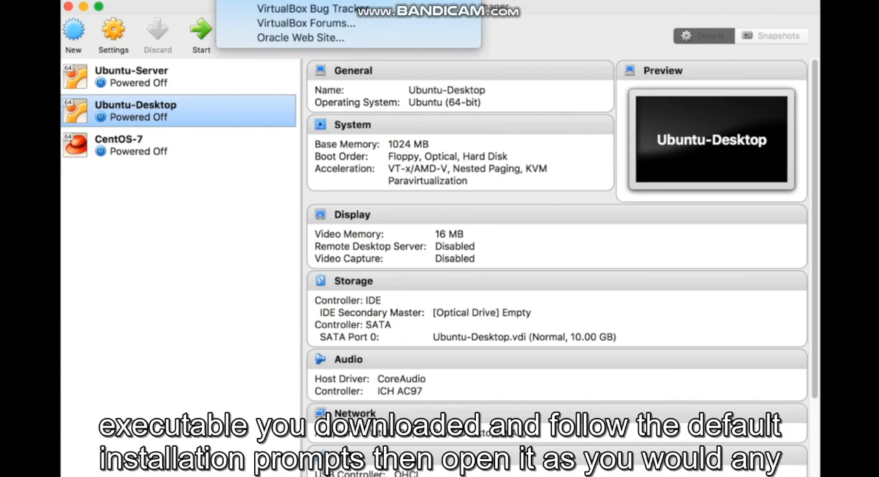
{"action": "left_click", "coordinate": [28, 3]}
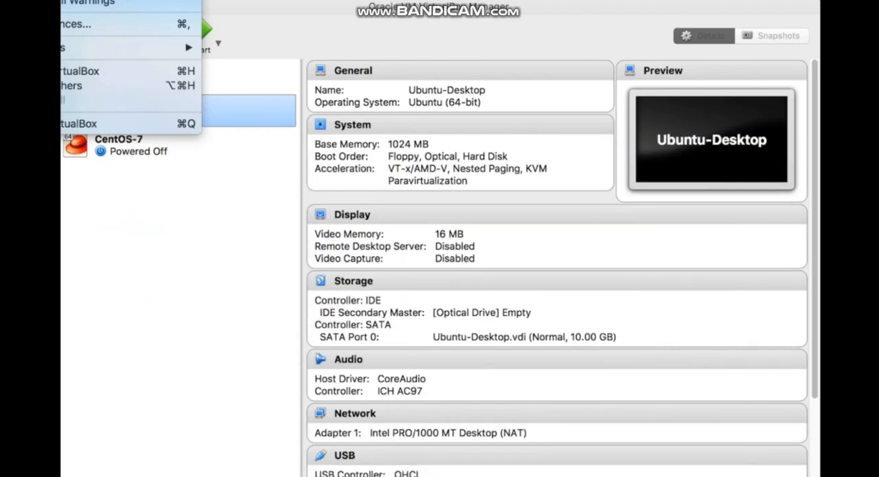
{"action": "left_click", "coordinate": [79, 71]}
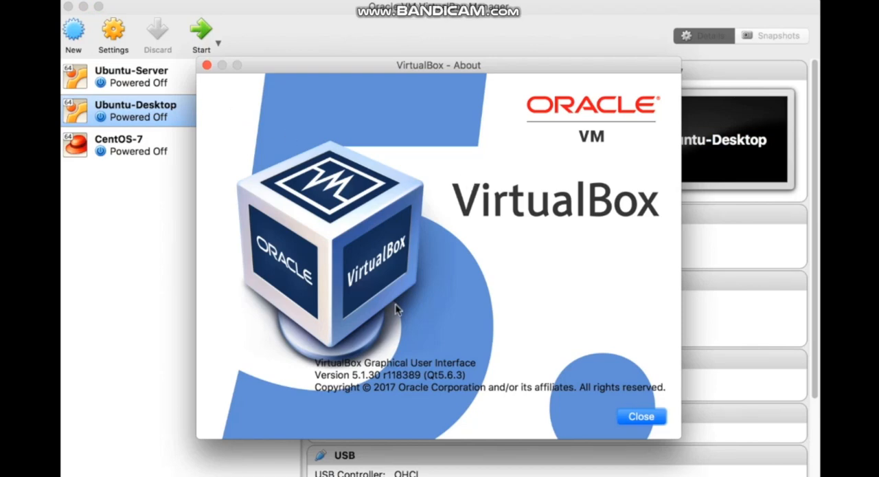